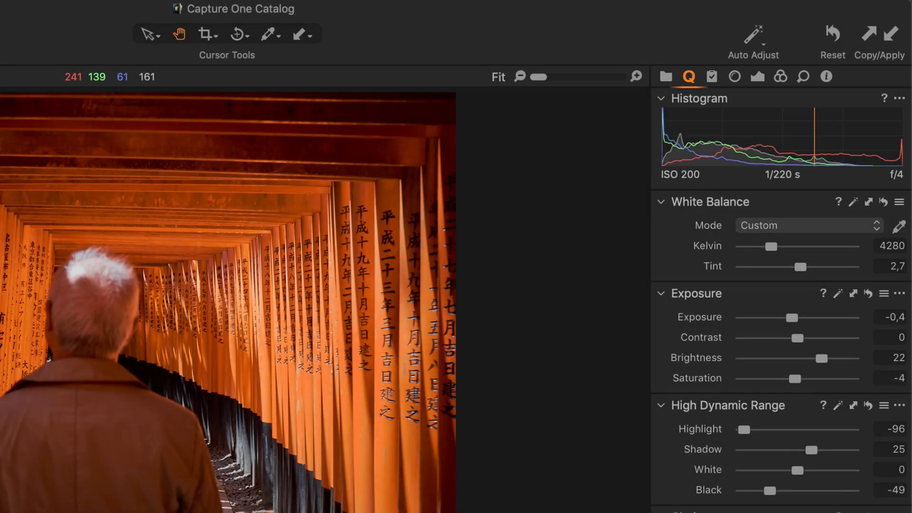
Switch to the Library tools and show an empty catalog with no collection selected.
left_click(688, 76)
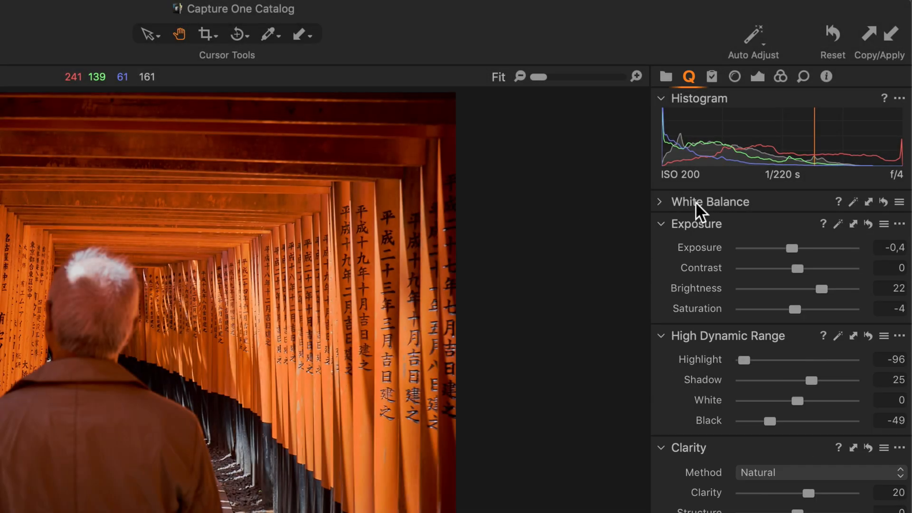
left_click(660, 201)
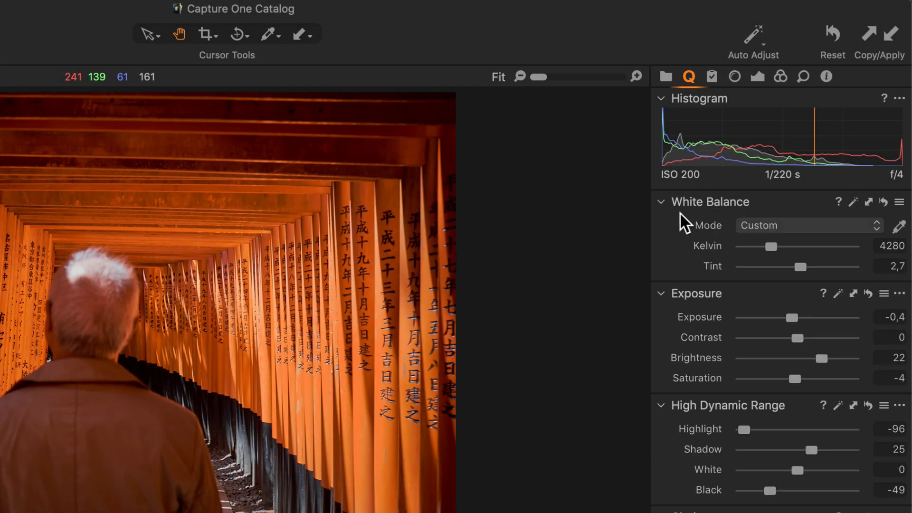
left_click(666, 76)
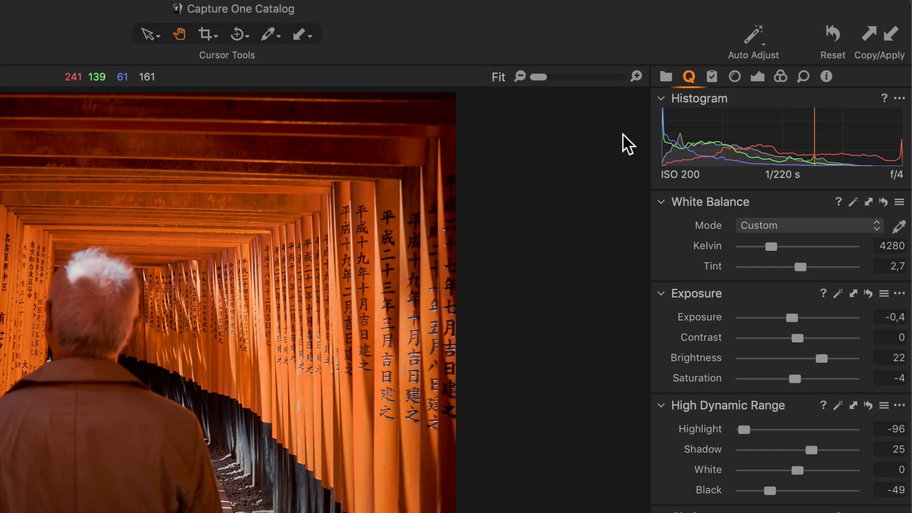
left_click(664, 76)
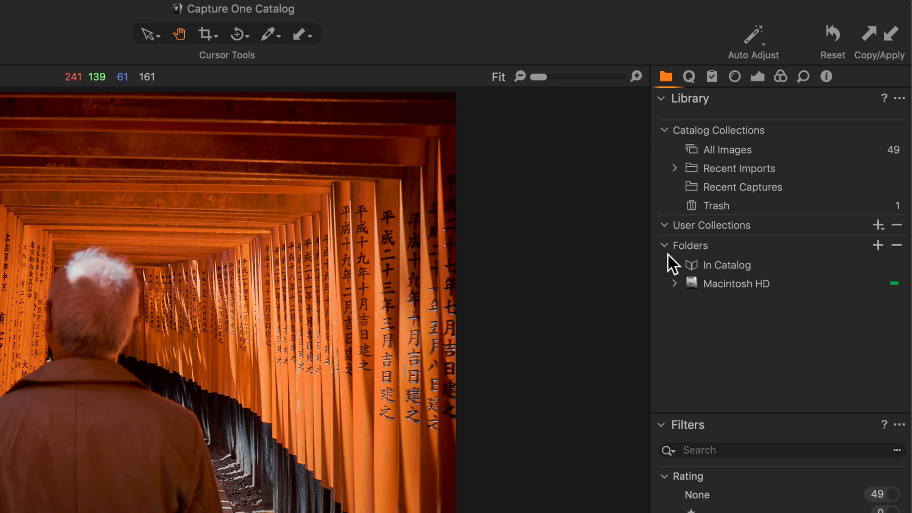
left_click(675, 283)
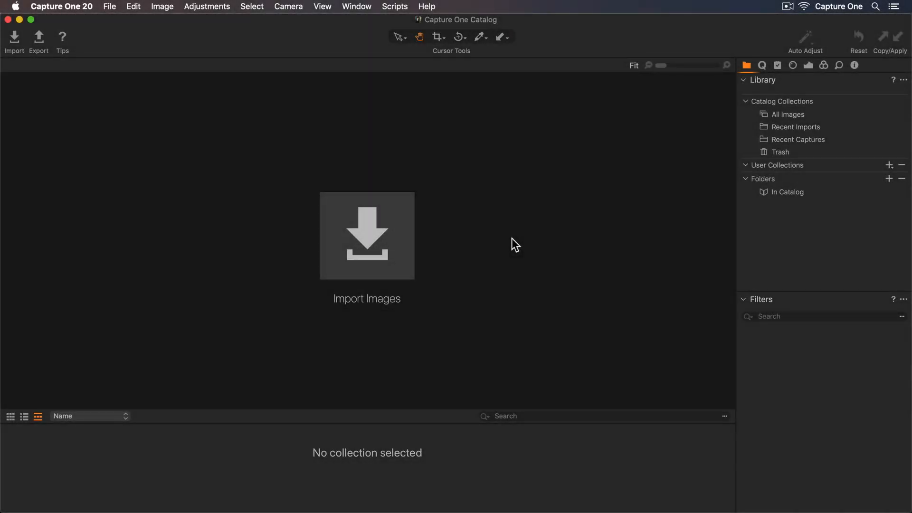
mouse_move(395, 263)
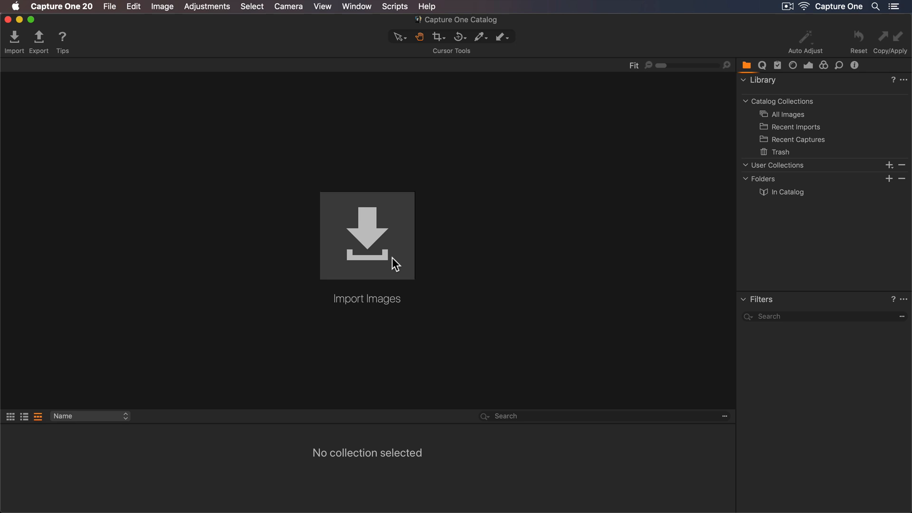
Import all 49 photos from the Photos > Tokyo folder into the catalog.
left_click(367, 236)
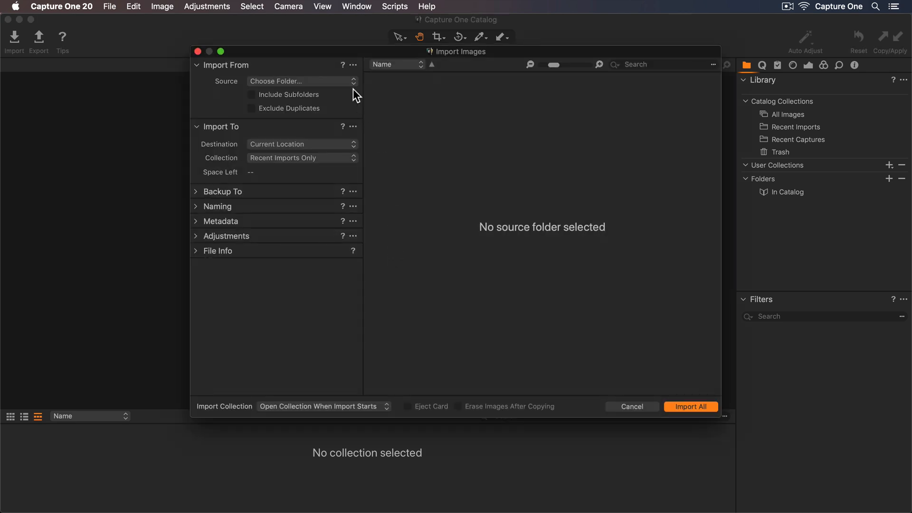
left_click(301, 80)
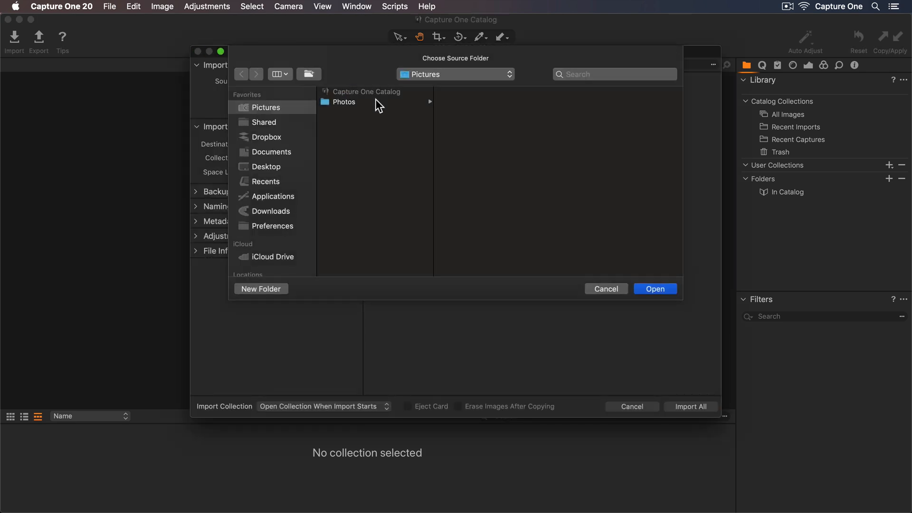
left_click(461, 132)
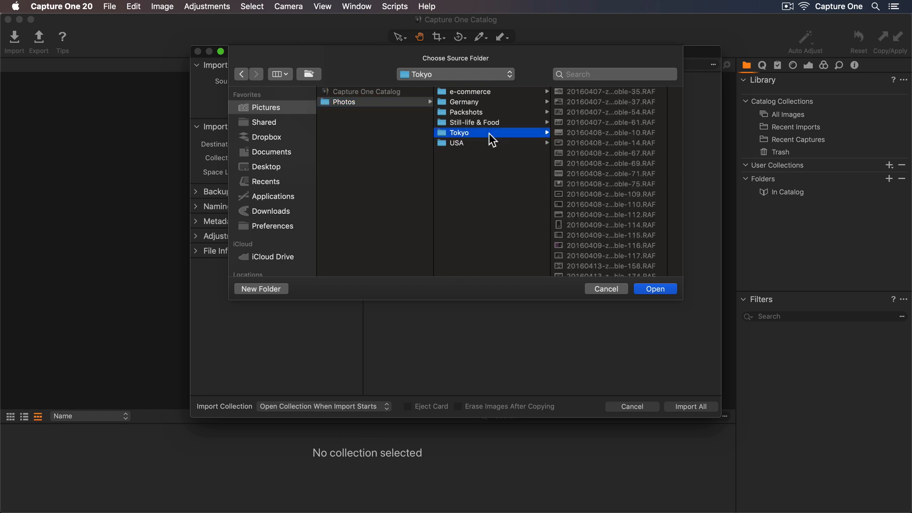
left_click(653, 288)
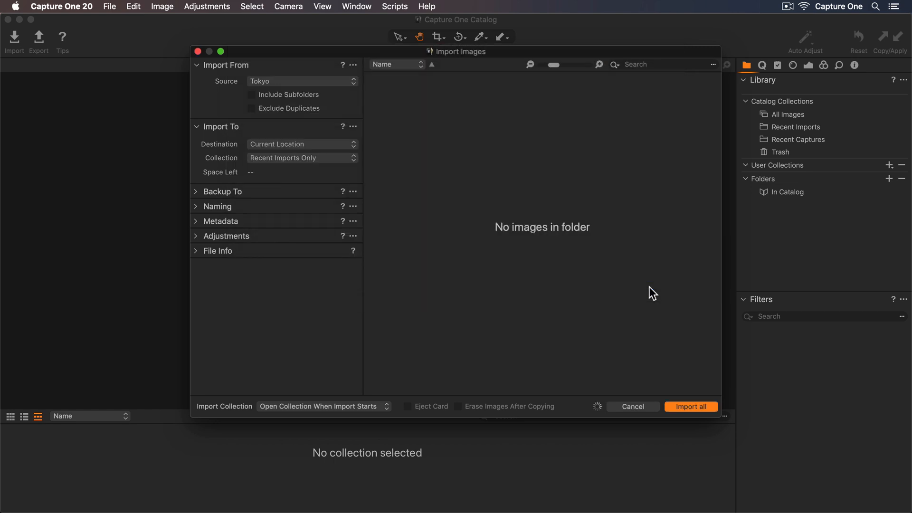
left_click(691, 406)
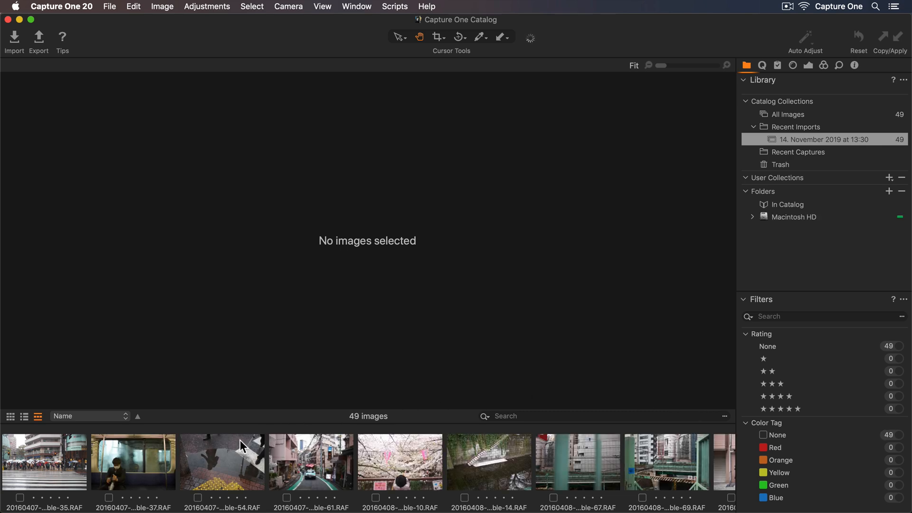
Select the night alley photo 20160423-zoenoble-125.RAF and show its Quick adjustments.
left_click(221, 462)
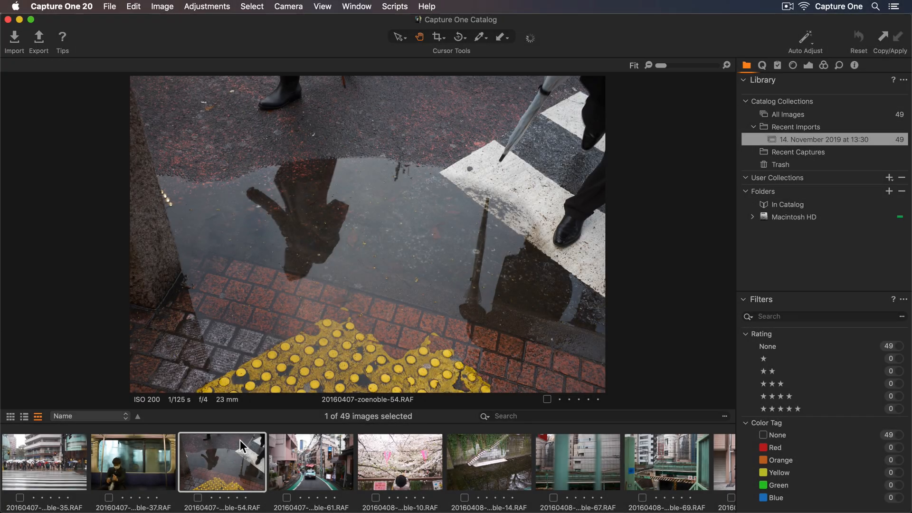
left_click(760, 65)
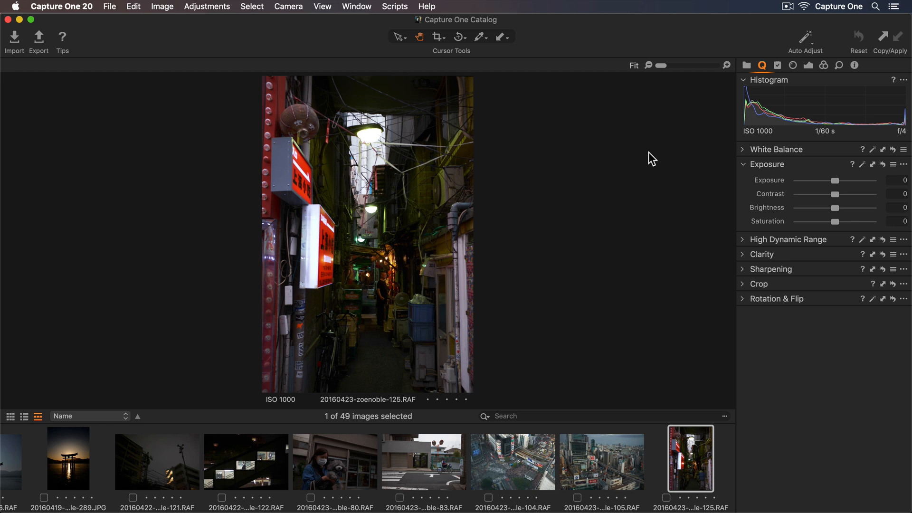
Auto Adjust the night alley photo, raising its exposure to 0,8.
left_click(804, 37)
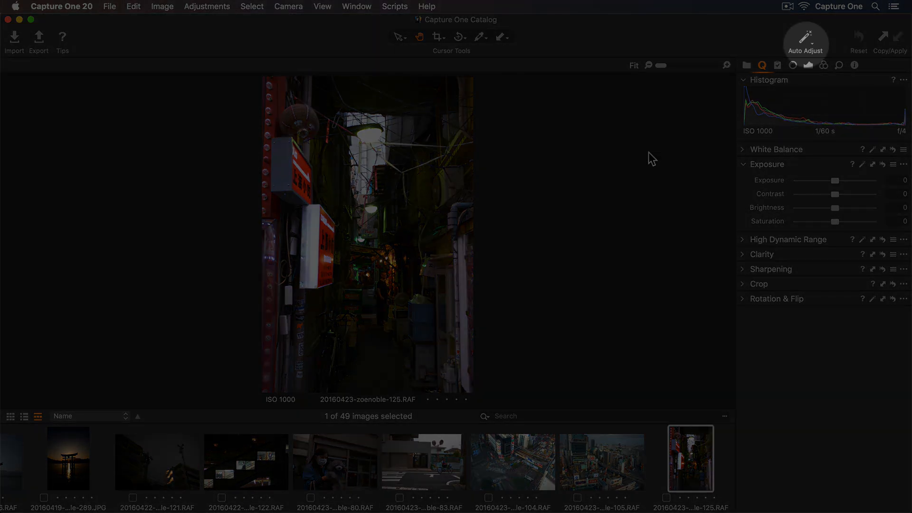
left_click(804, 41)
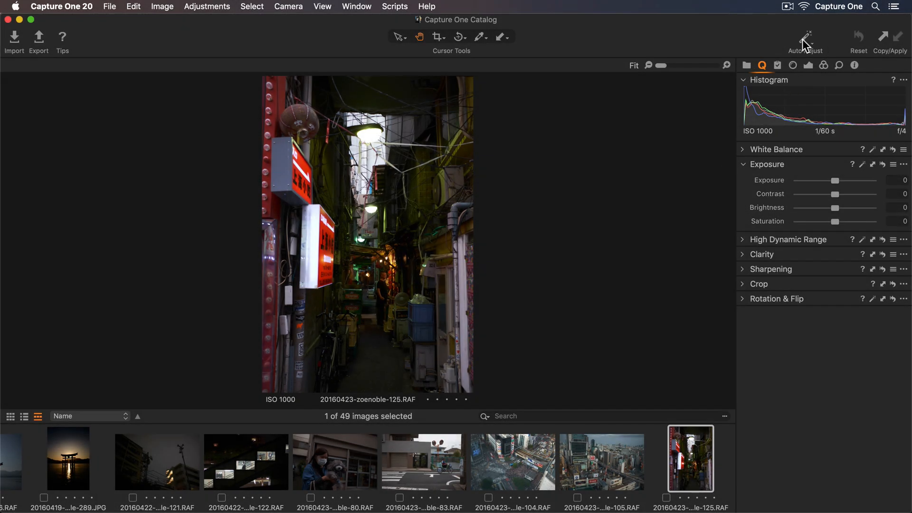
left_click(804, 37)
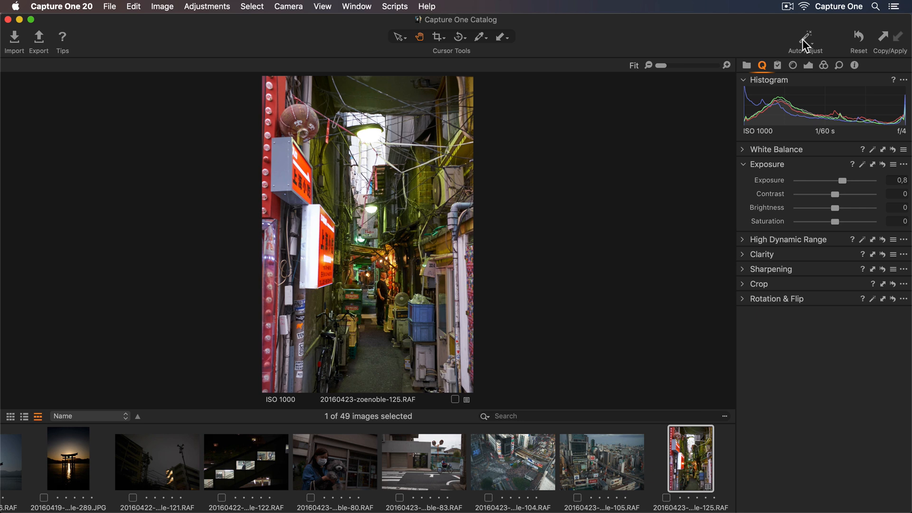
left_click(804, 38)
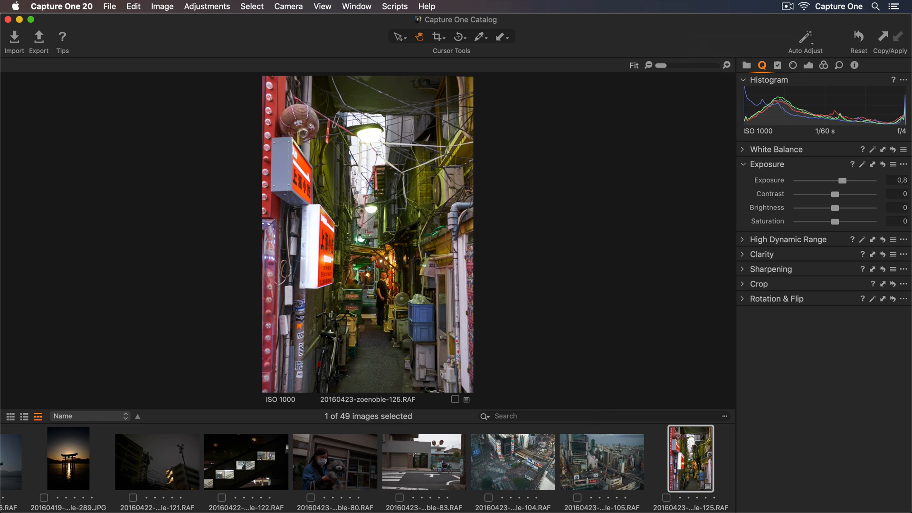
Add the aerial city and crowded crossing photos to the selection and Auto Adjust all three.
left_click(601, 461)
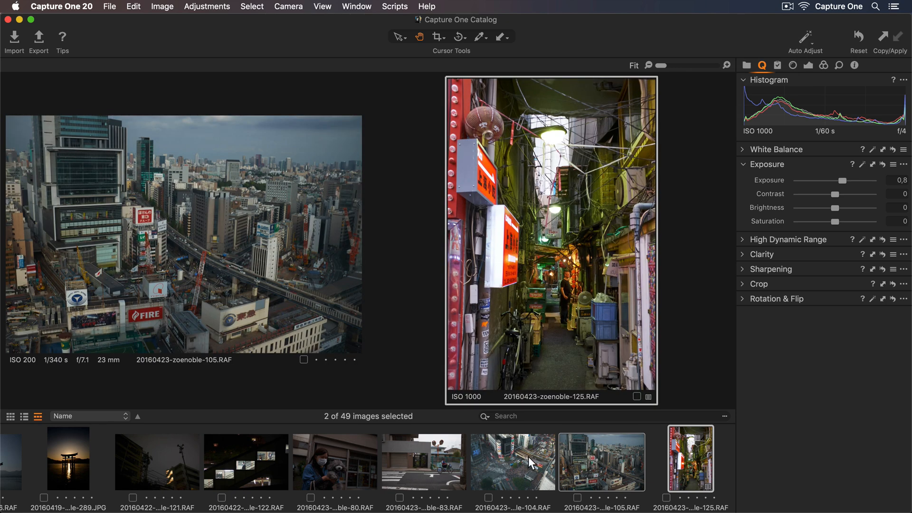
left_click(513, 461)
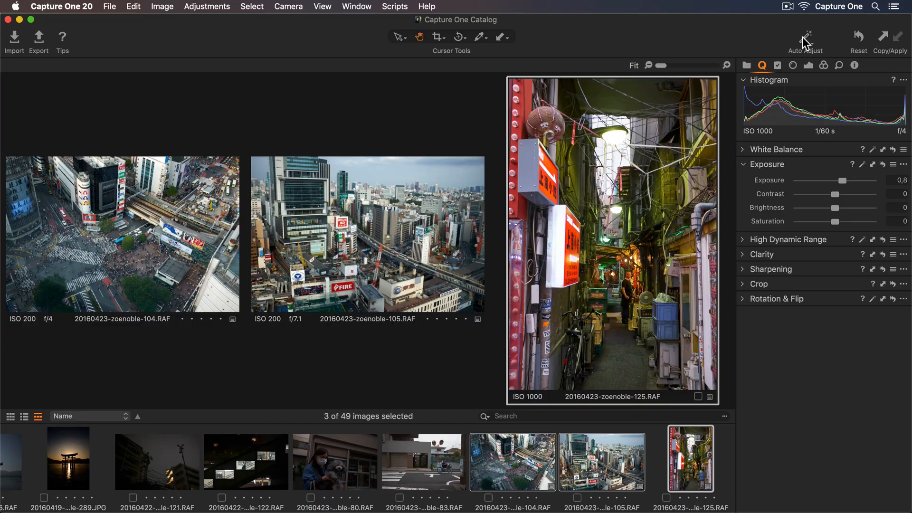
left_click(747, 65)
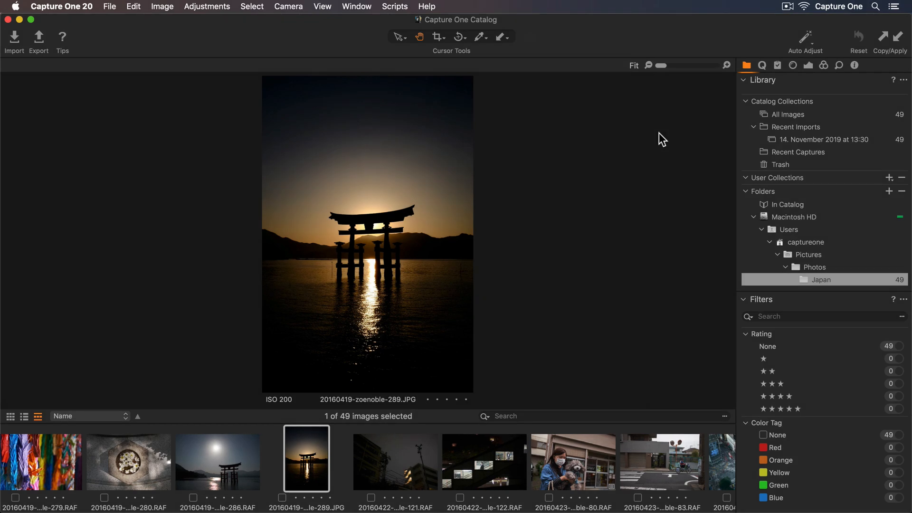
Show the torii sunset photo's Quick adjustments with exposure left at 0.
left_click(761, 64)
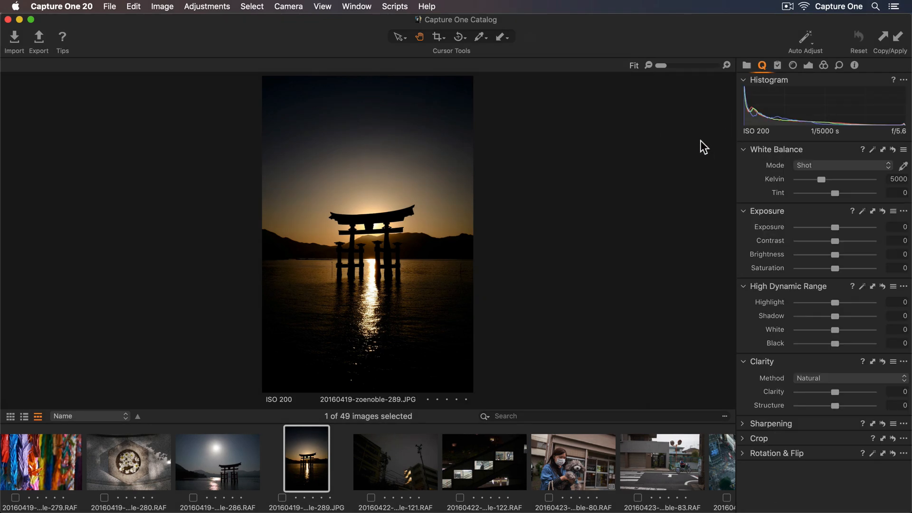
mouse_move(667, 151)
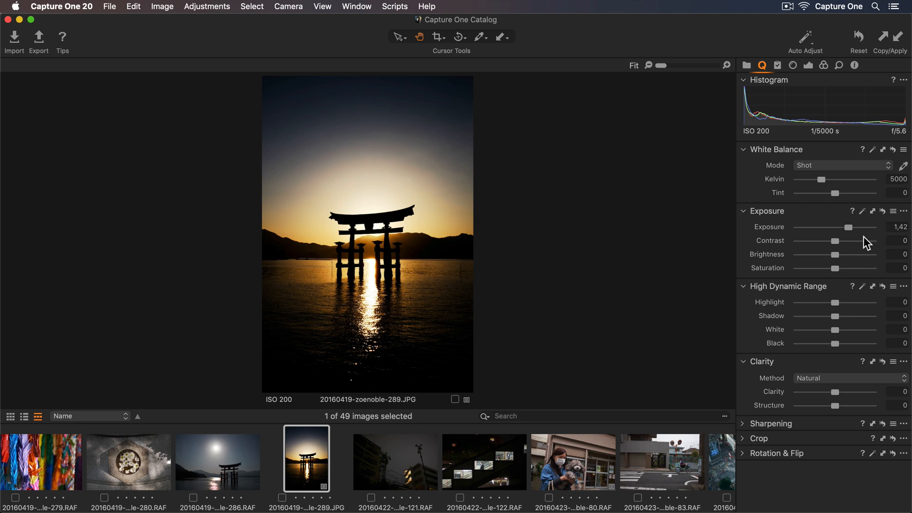
mouse_move(869, 241)
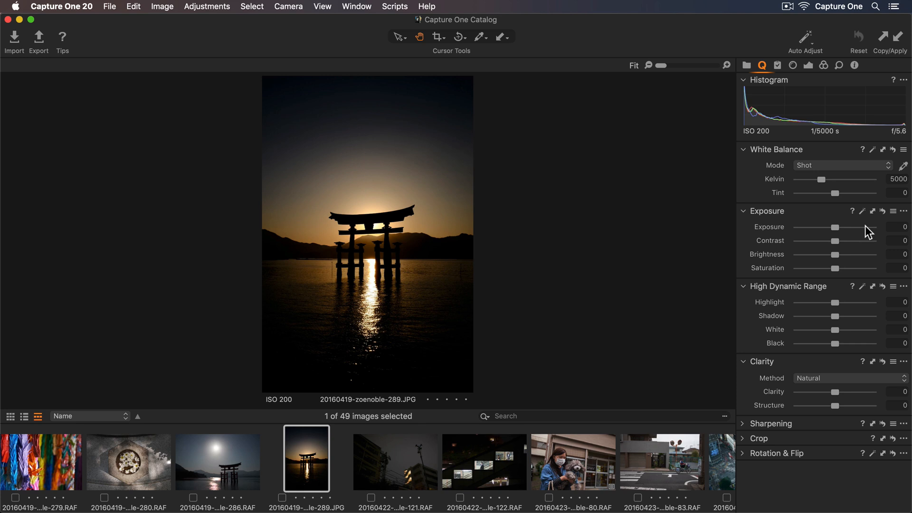
mouse_move(837, 228)
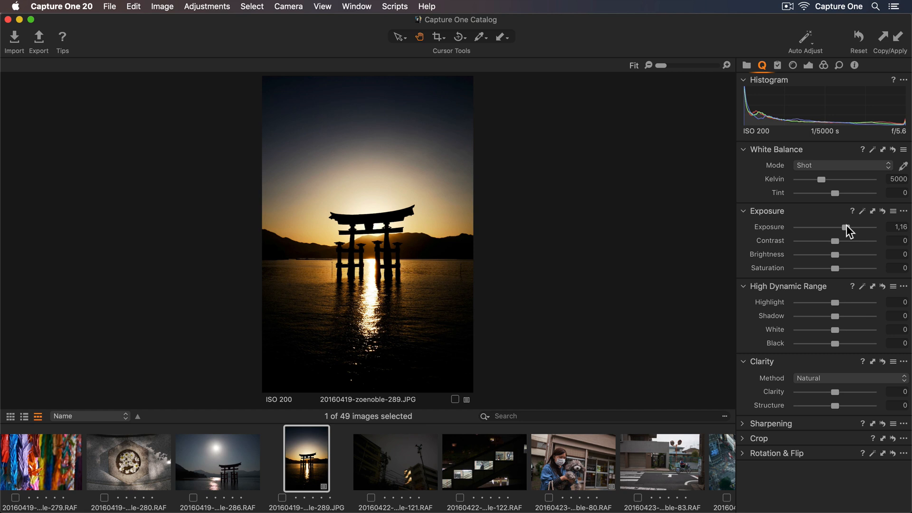
mouse_move(836, 257)
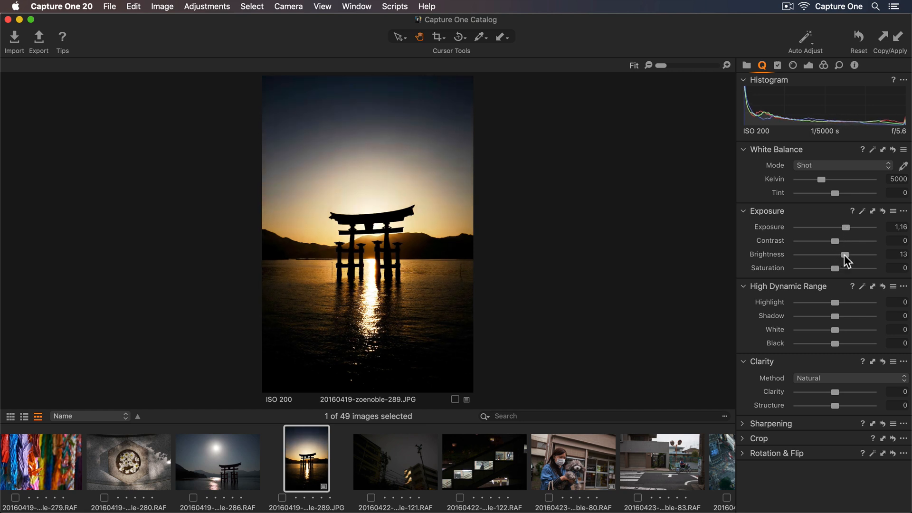
mouse_move(835, 319)
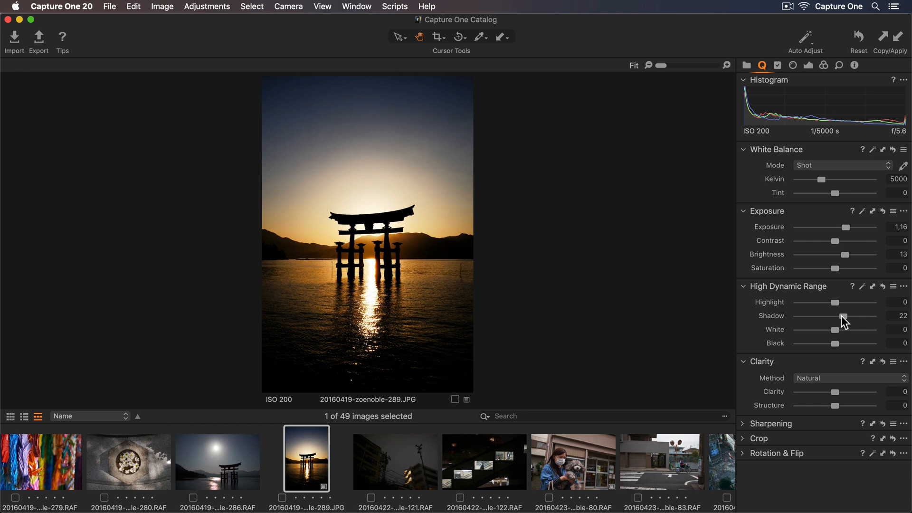
mouse_move(841, 307)
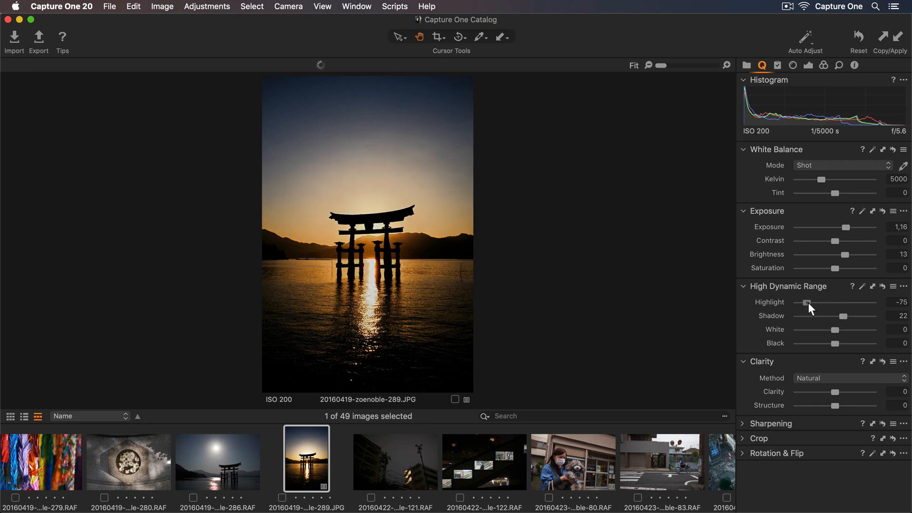
mouse_move(822, 190)
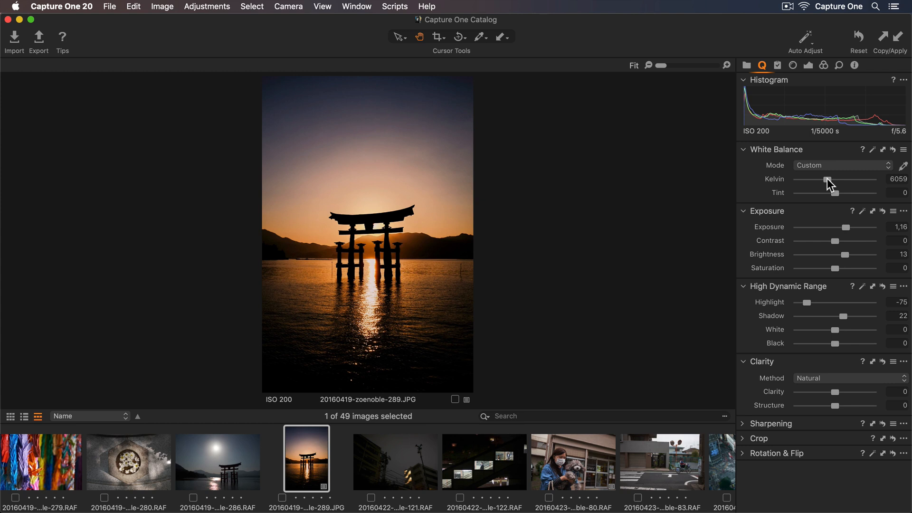
mouse_move(835, 394)
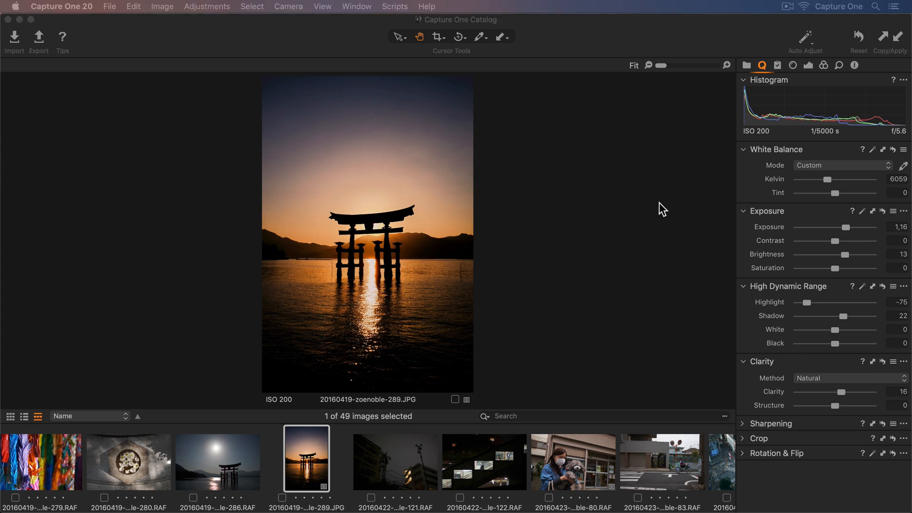
Crop the torii sunset photo tighter around the gate.
left_click(438, 37)
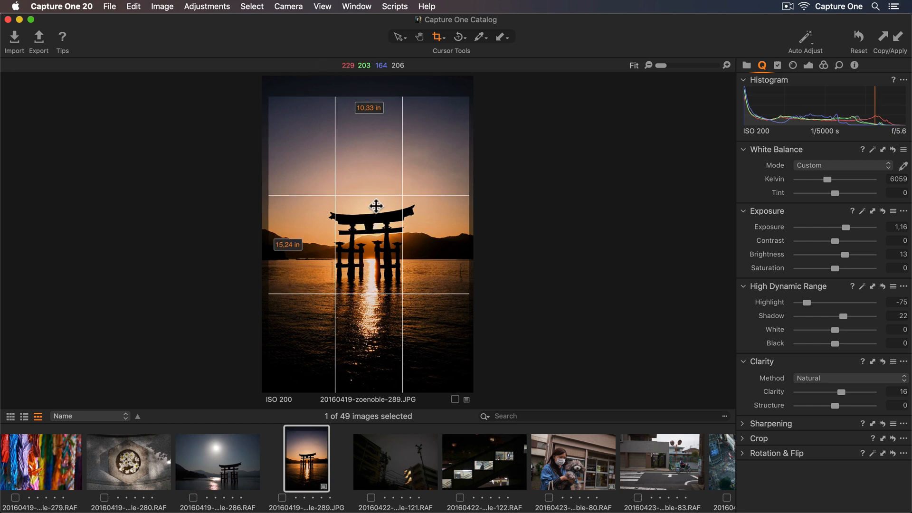
left_click(419, 37)
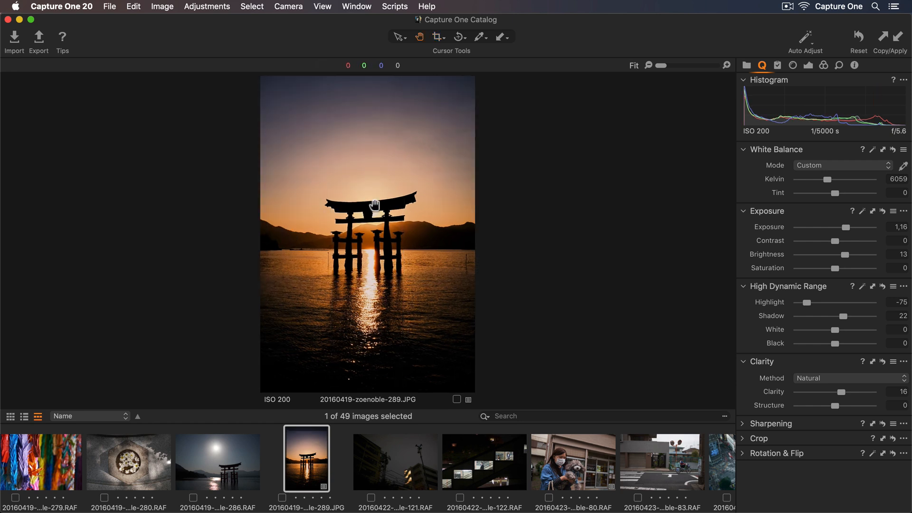
mouse_move(599, 225)
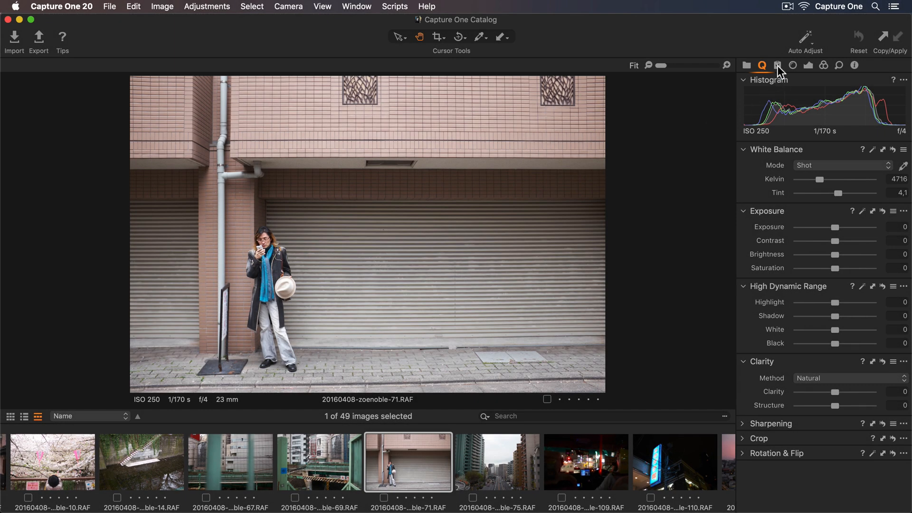
Show the Styles tool with the Built-in Styles collections expanded.
left_click(776, 66)
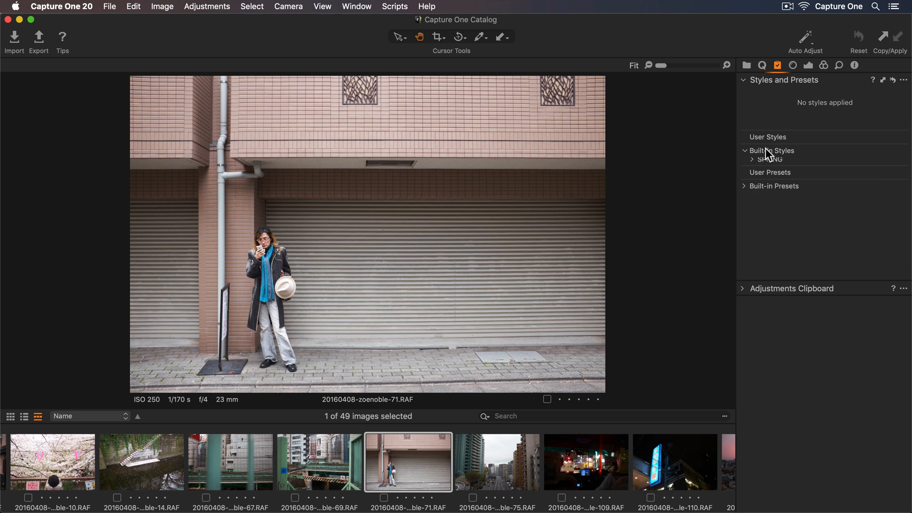
left_click(752, 151)
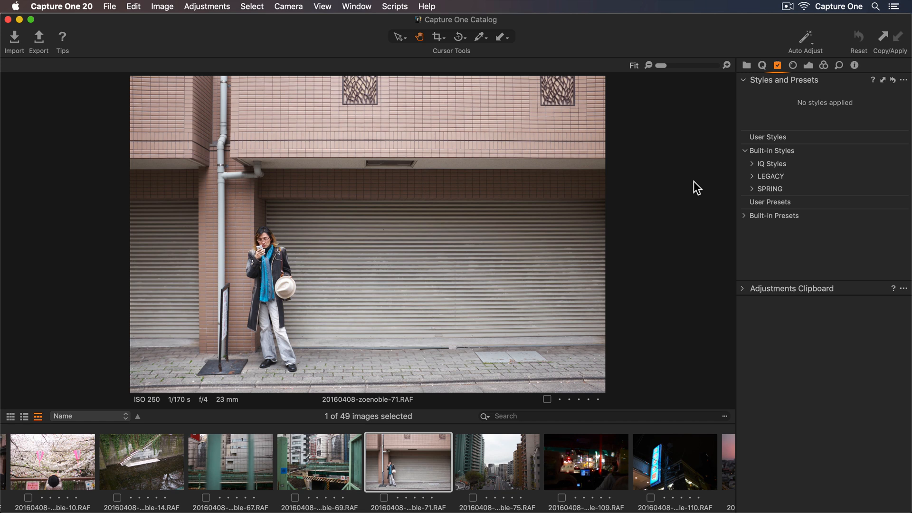
mouse_move(690, 191)
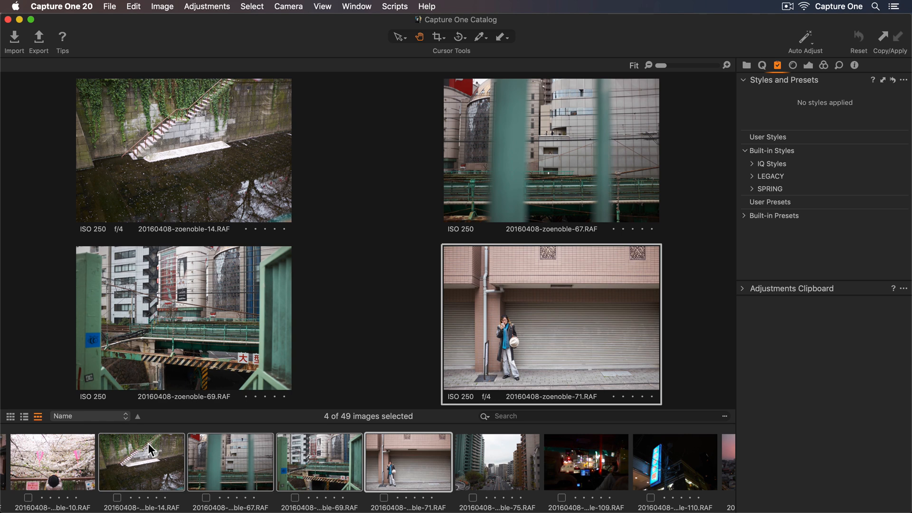
mouse_move(419, 315)
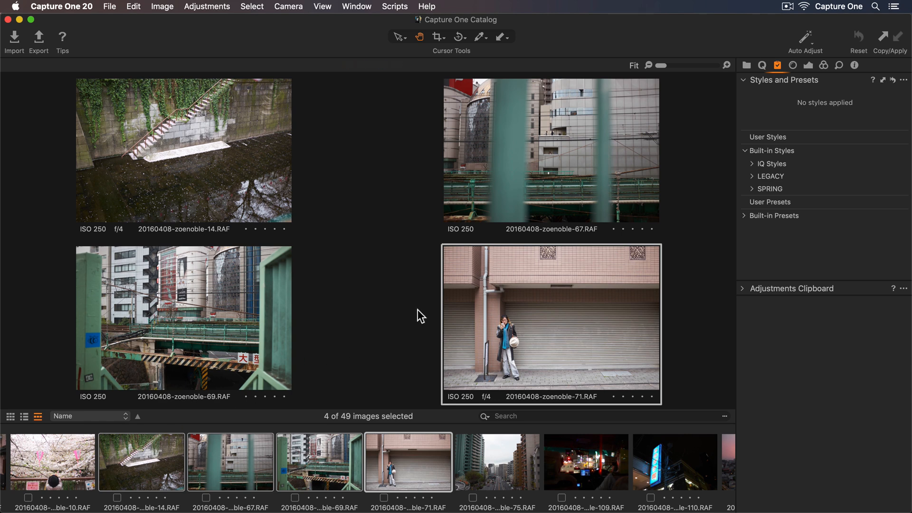
Apply the SPRING style SPR-04 to the four selected street photos.
left_click(769, 188)
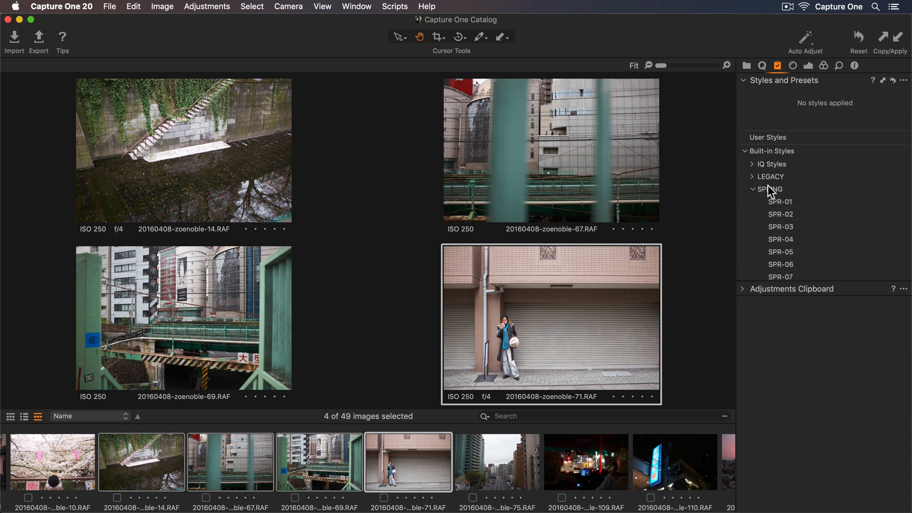
left_click(780, 201)
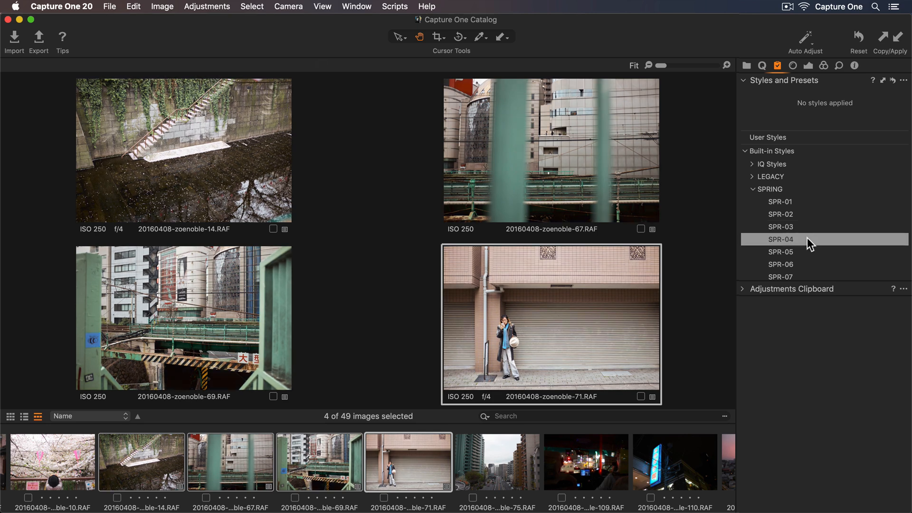
left_click(781, 239)
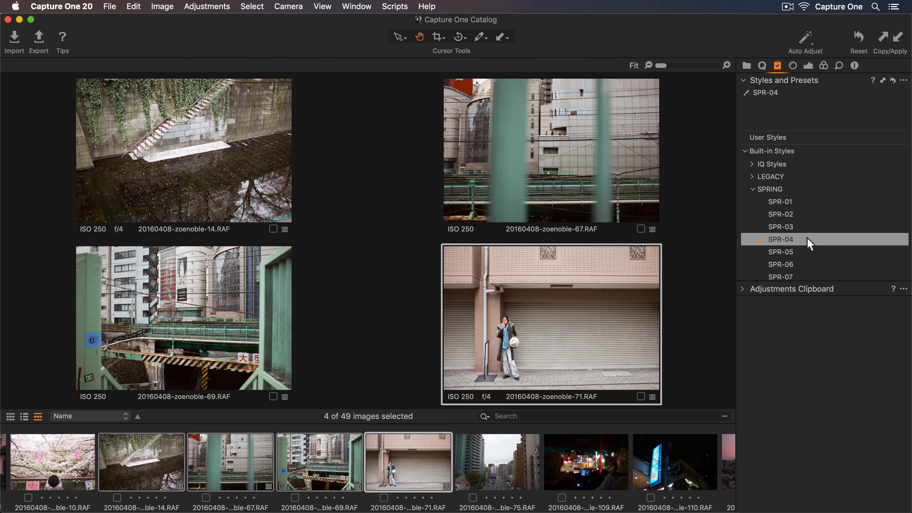
left_click(761, 239)
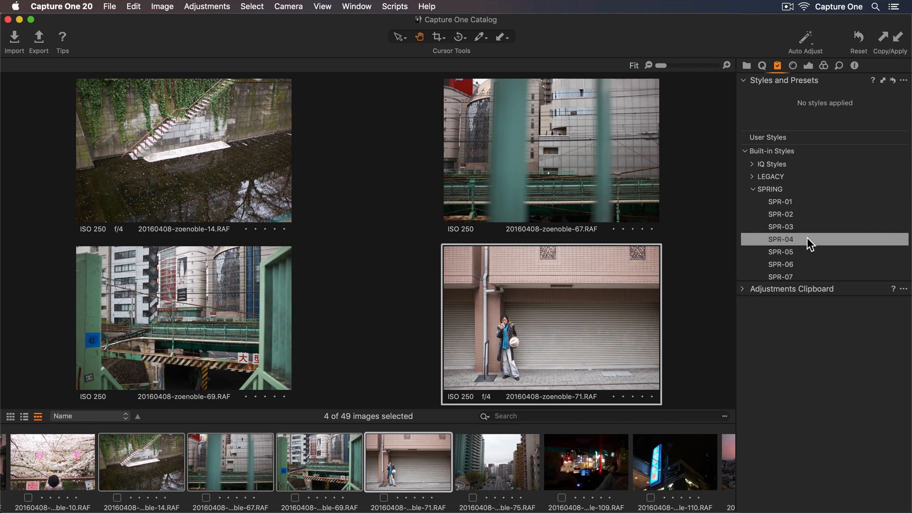
left_click(780, 239)
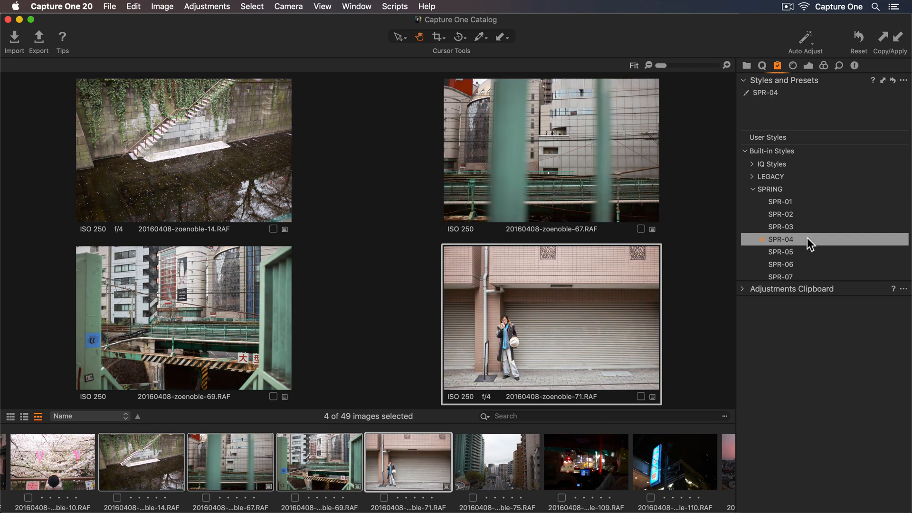
left_click(779, 239)
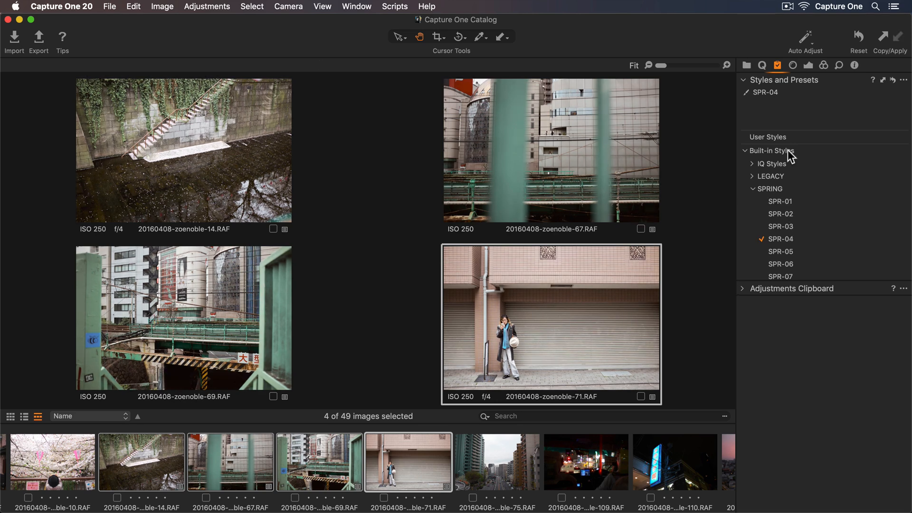
Return to the Quick exposure adjustments for the neon sign night photo.
left_click(762, 65)
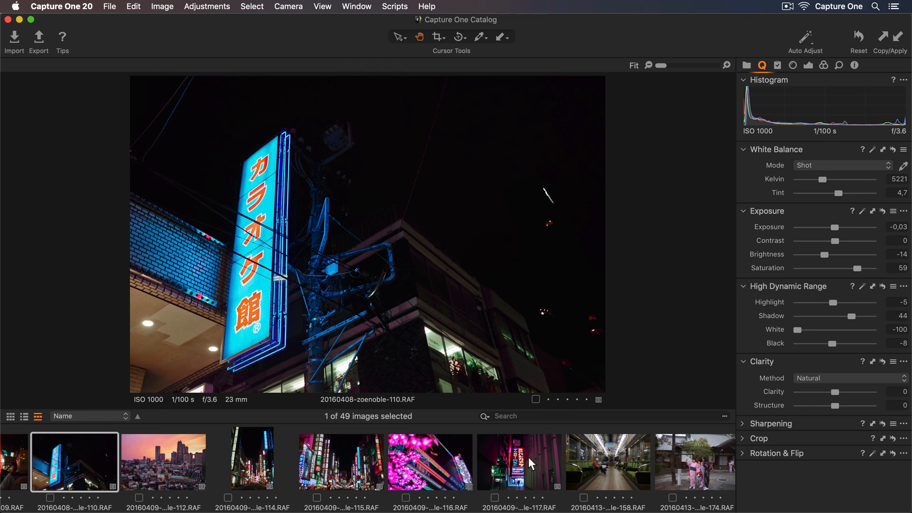
Select the six neon night photos and begin choosing a custom export destination.
left_click(24, 417)
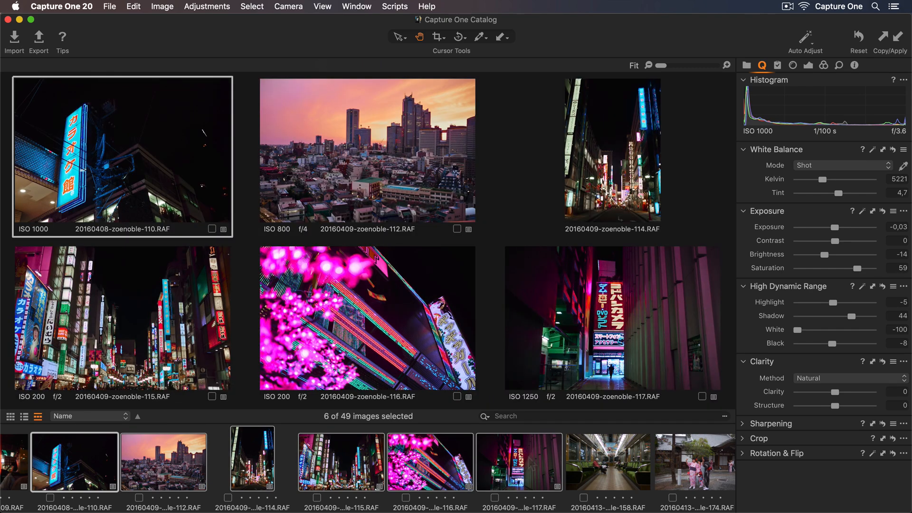
mouse_move(103, 49)
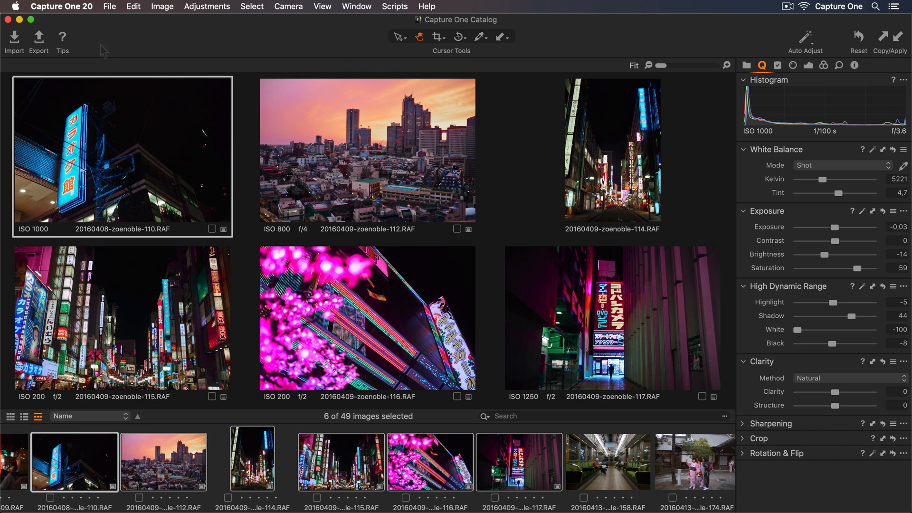
left_click(38, 38)
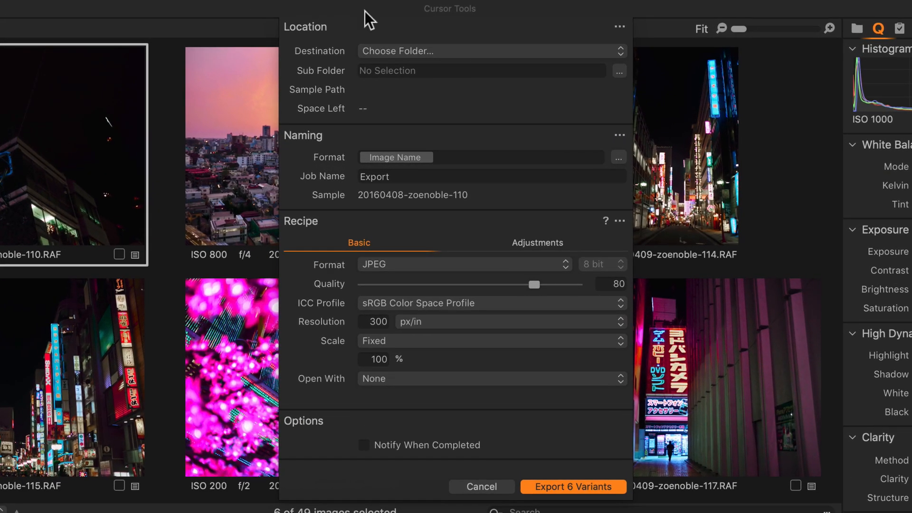
left_click(488, 51)
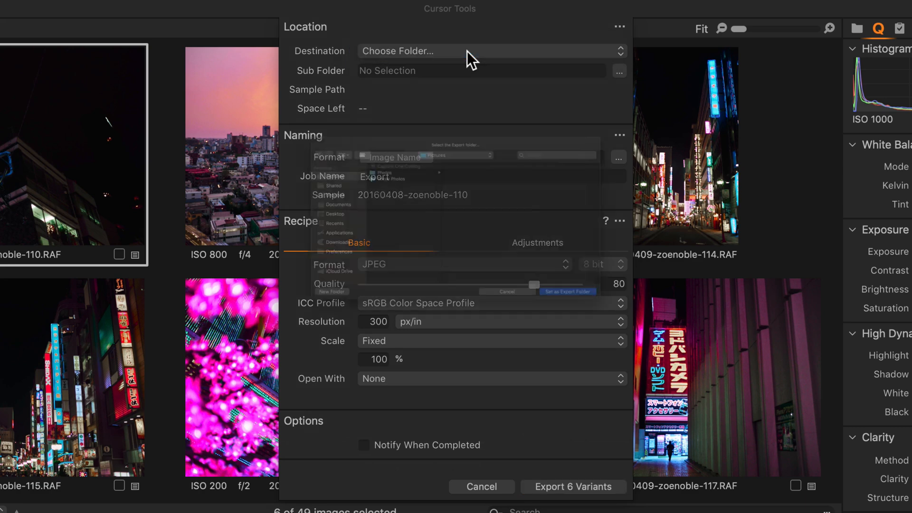
left_click(397, 51)
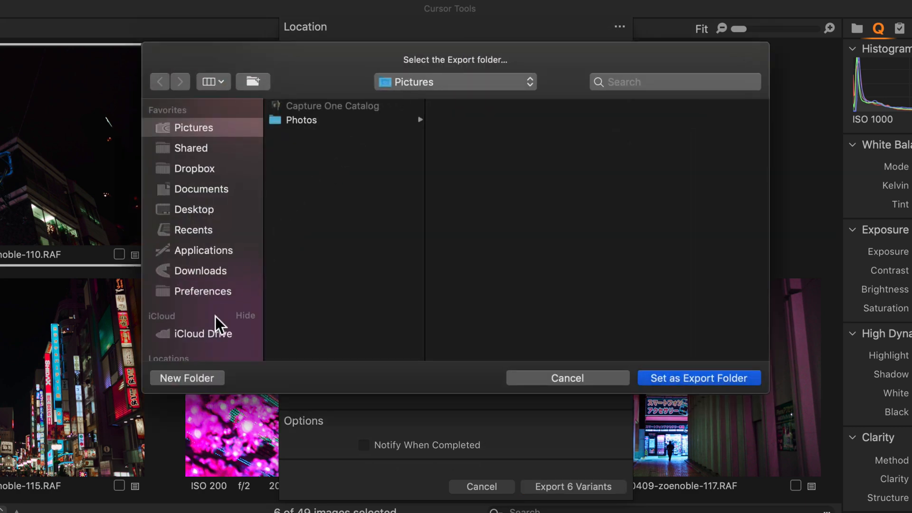
Create a new folder named 'Tokyo Photos' inside Pictures.
left_click(186, 377)
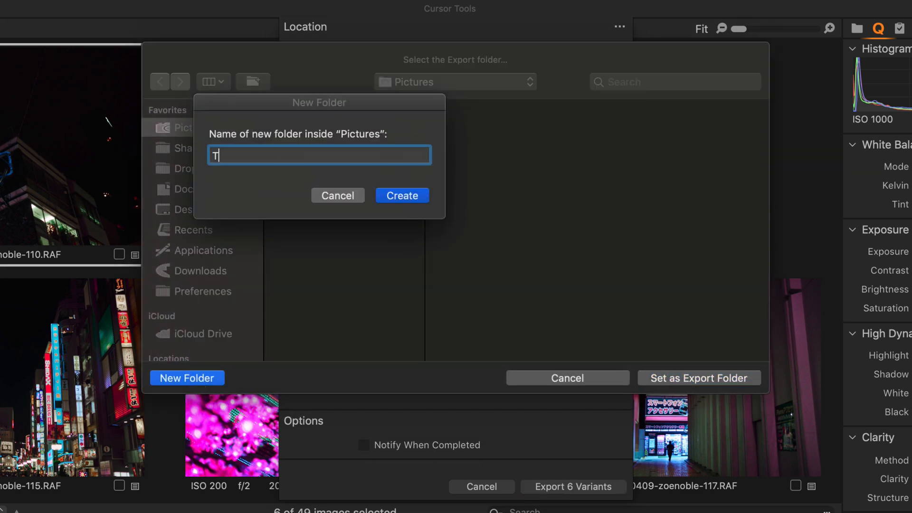
type("okyo Photos")
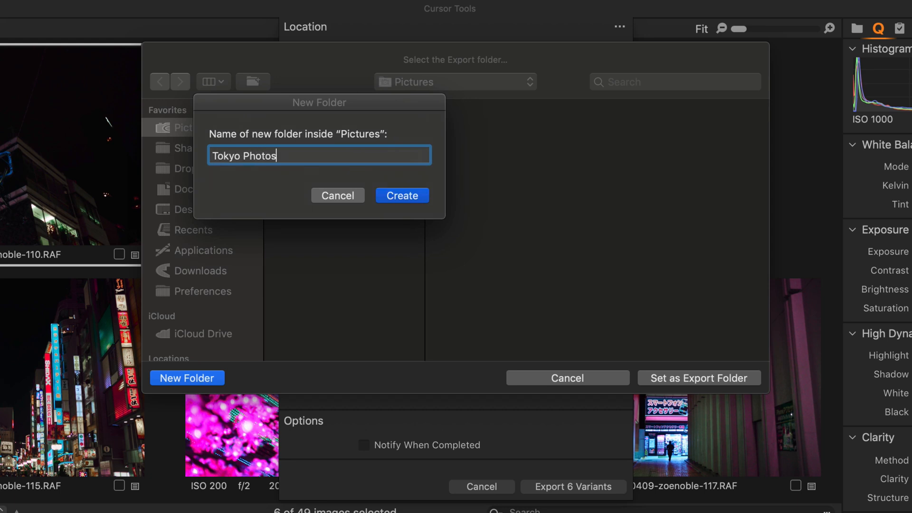
left_click(401, 195)
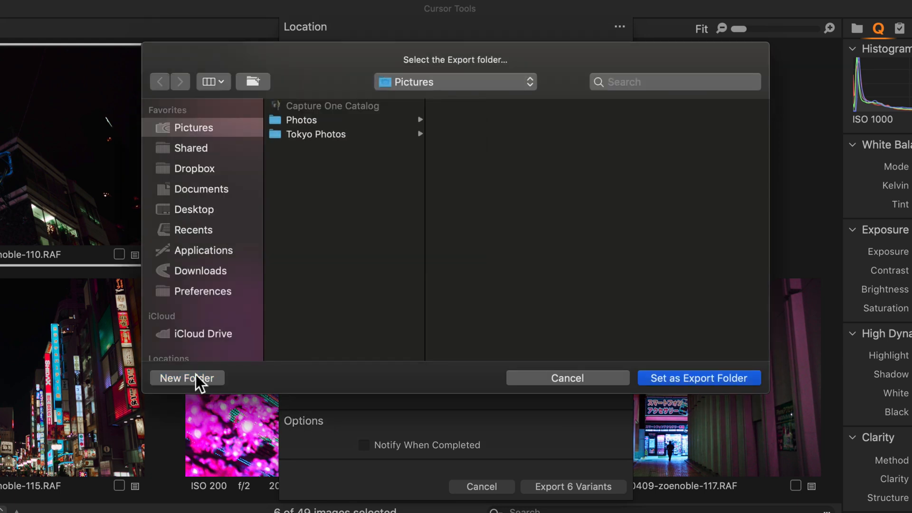
Make Tokyo Photos the export folder and scale exports to 2000 px width.
left_click(698, 378)
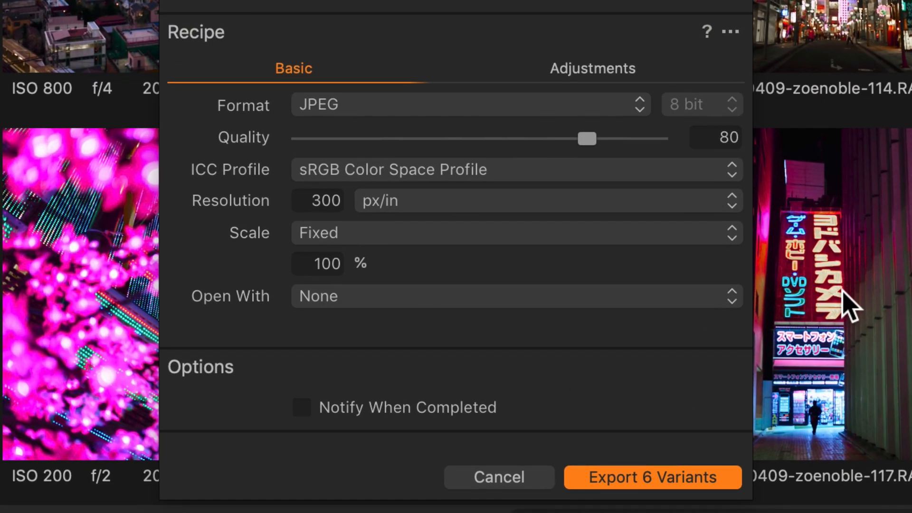
mouse_move(529, 239)
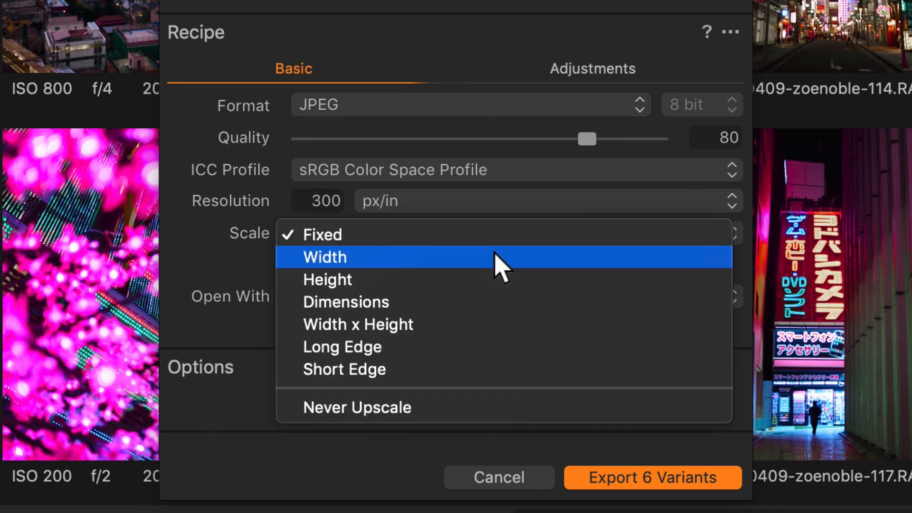
left_click(325, 256)
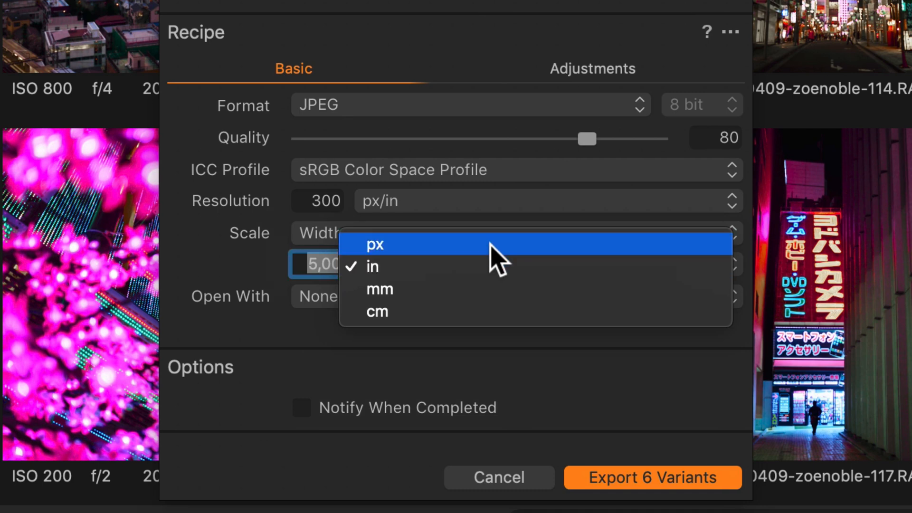
left_click(375, 244)
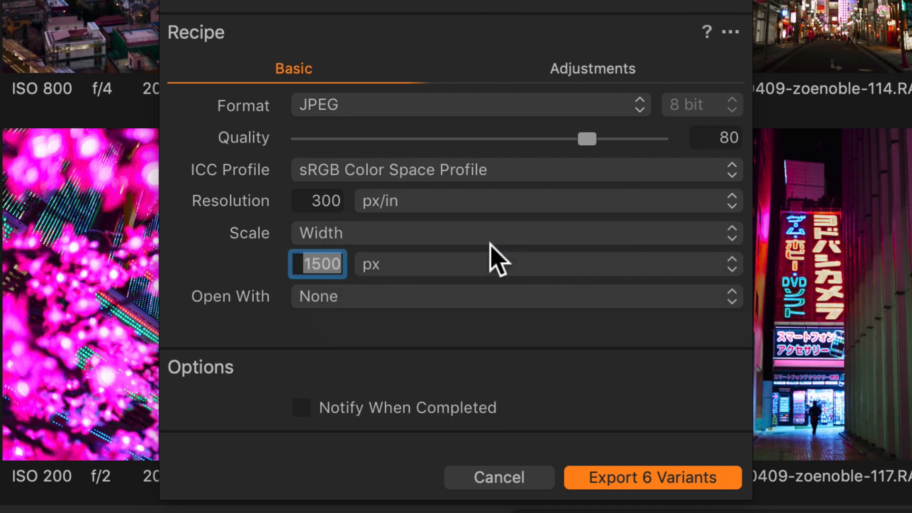
type("2000")
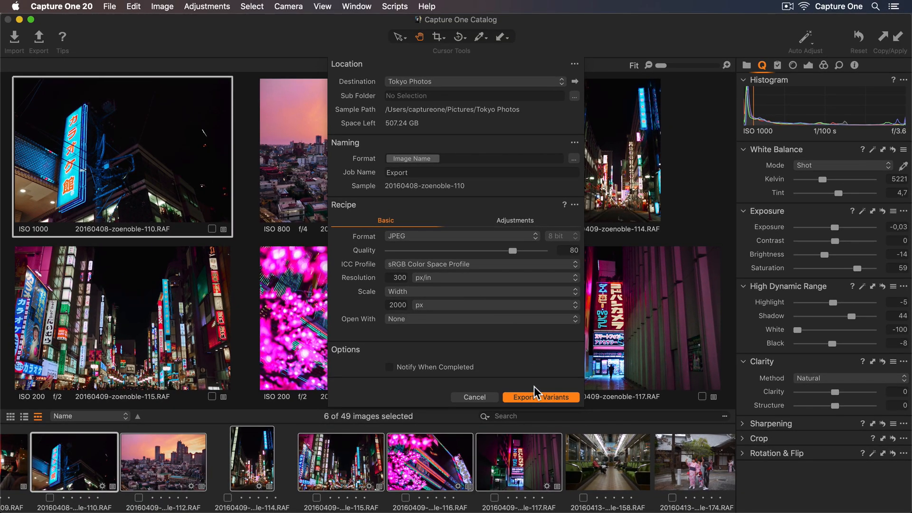
Export the six selected photos as variants to Tokyo Photos.
left_click(540, 397)
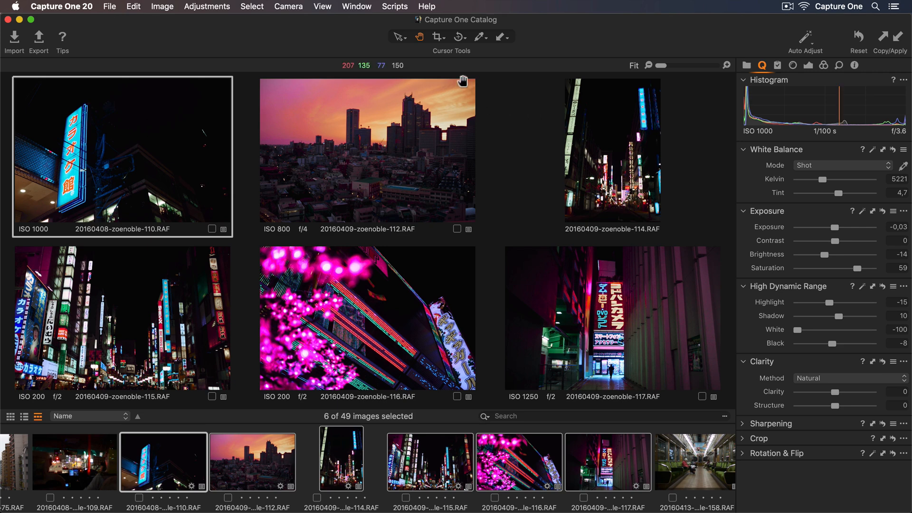
Browse the Resource Hub's Tutorials, Webinars and Support pages from the Help menu.
left_click(427, 7)
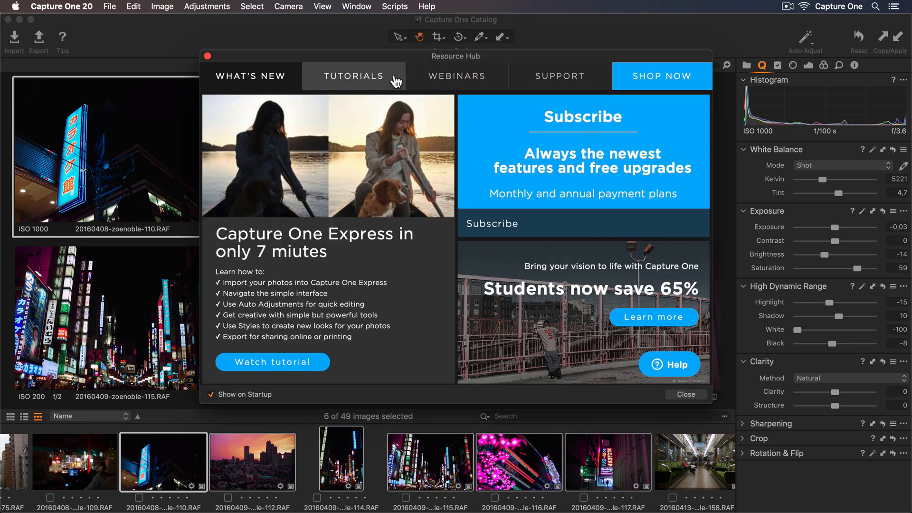
left_click(353, 76)
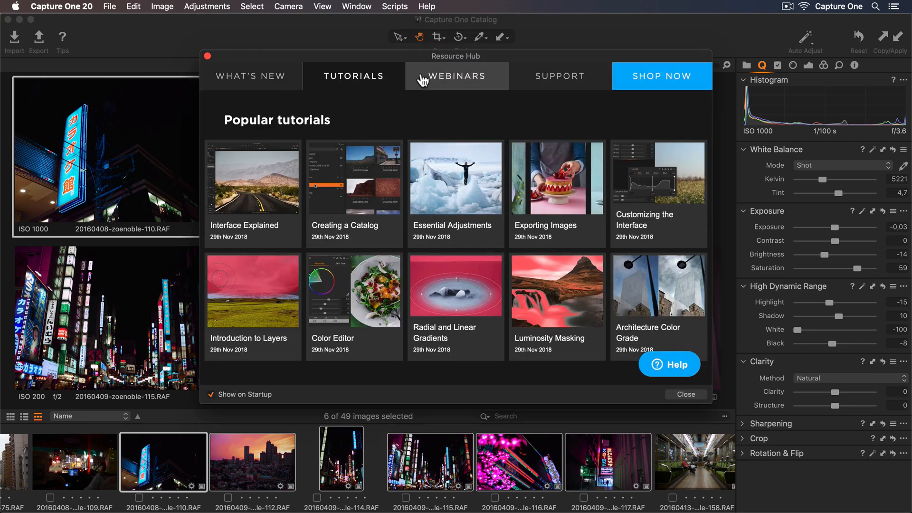
left_click(457, 76)
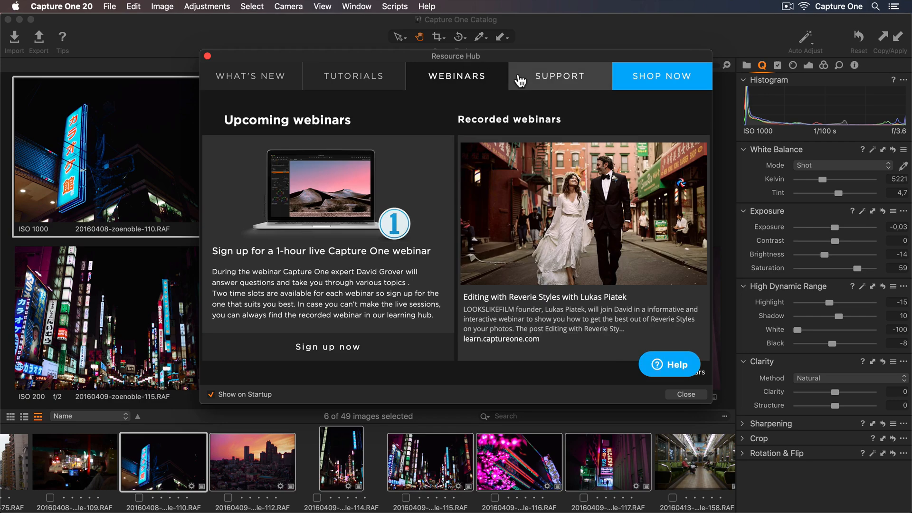
left_click(558, 76)
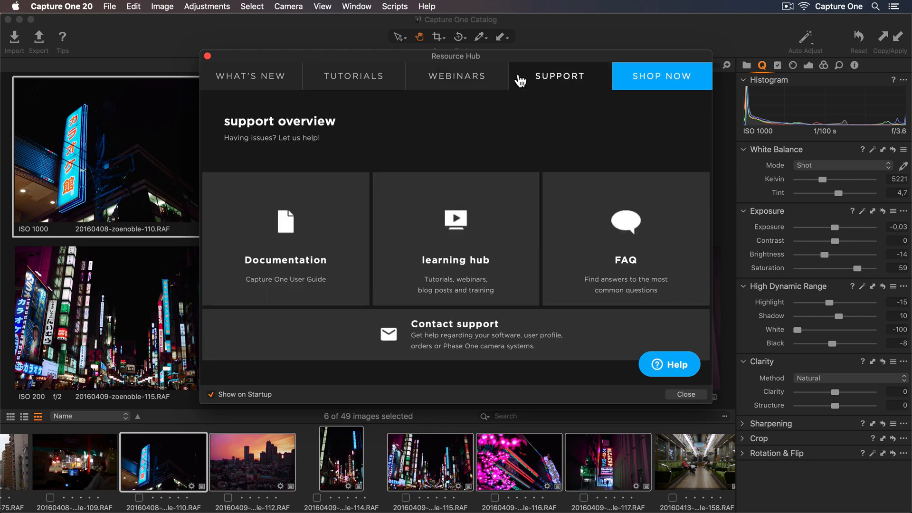